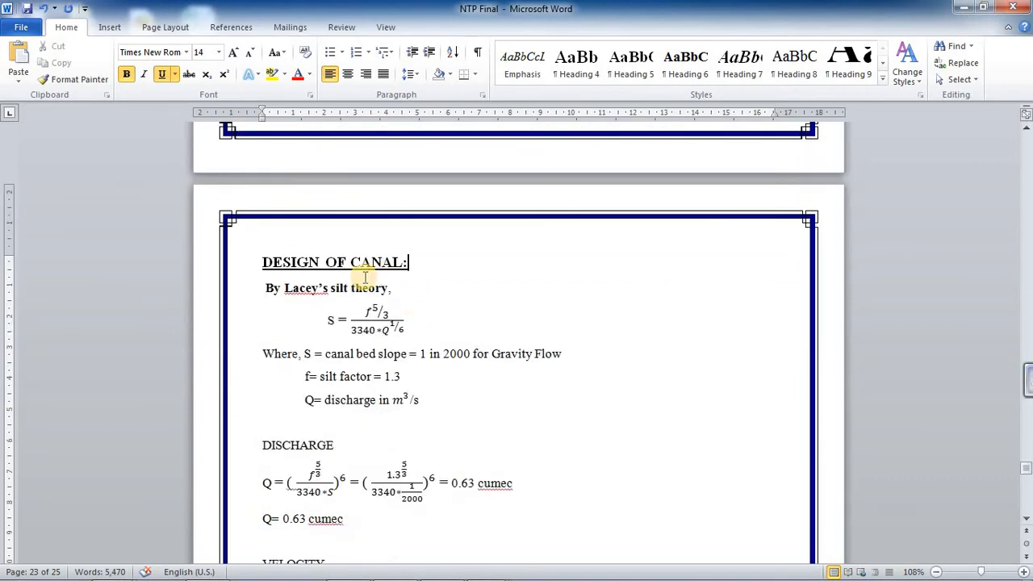
# Scroll through the design report toward the canal cross-section material.
pyautogui.scroll(-3)
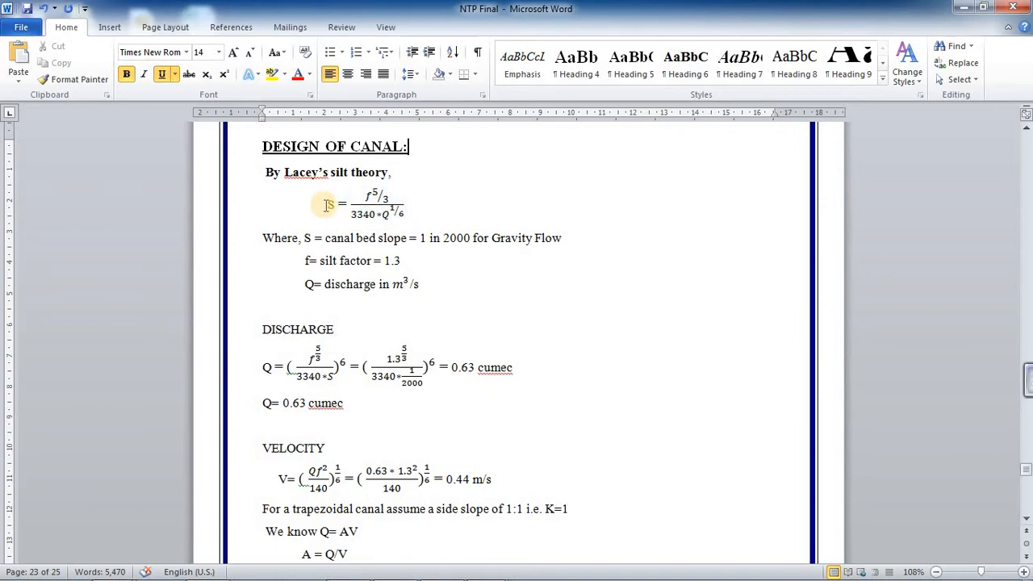
pyautogui.click(329, 203)
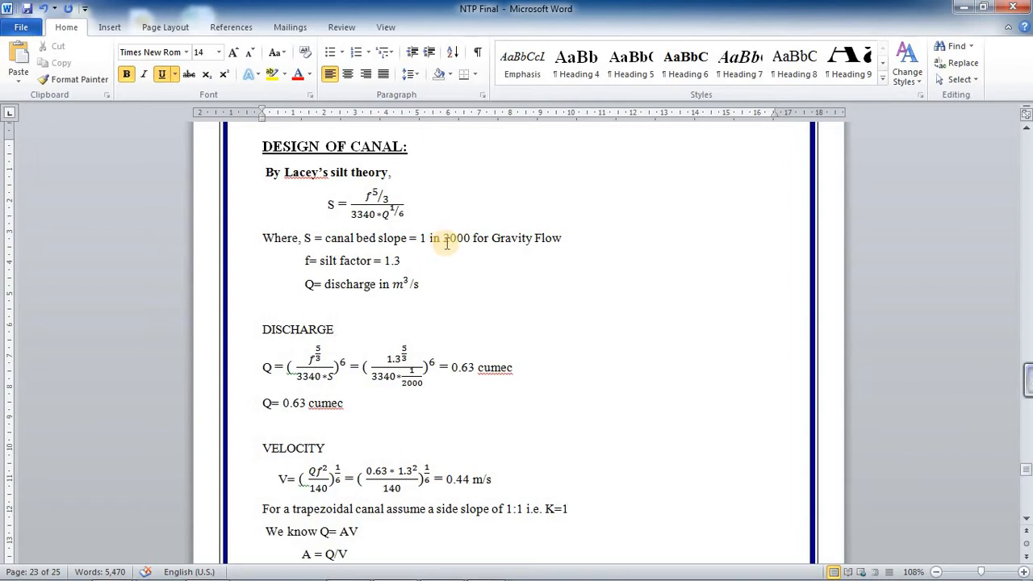
pyautogui.moveTo(524, 240)
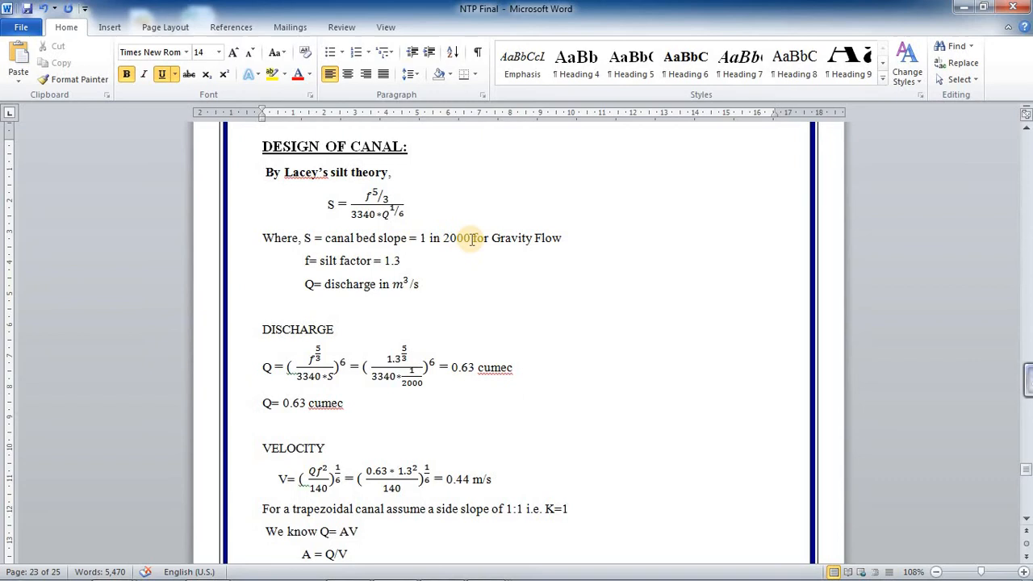
pyautogui.scroll(-3)
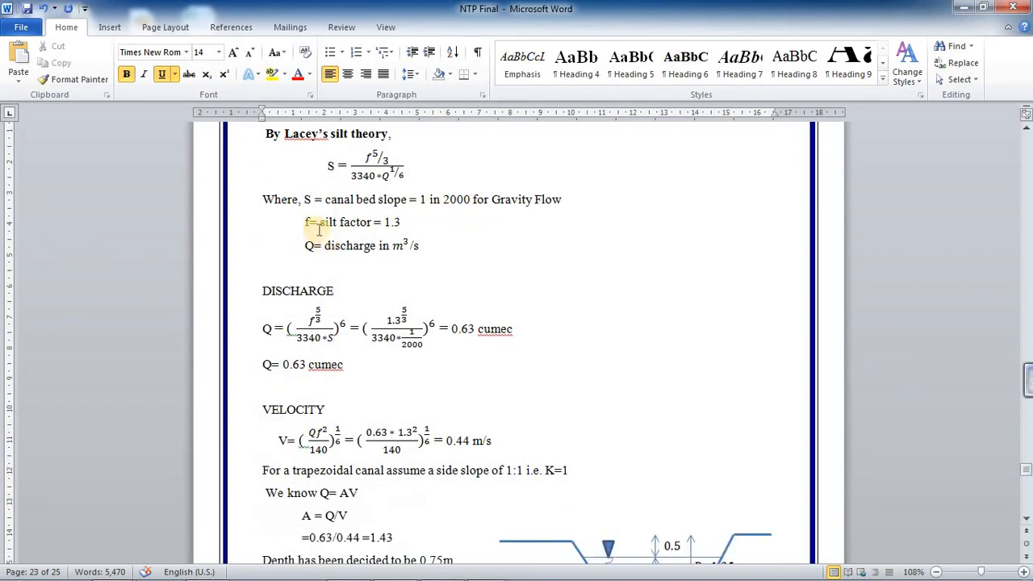
pyautogui.moveTo(368, 226)
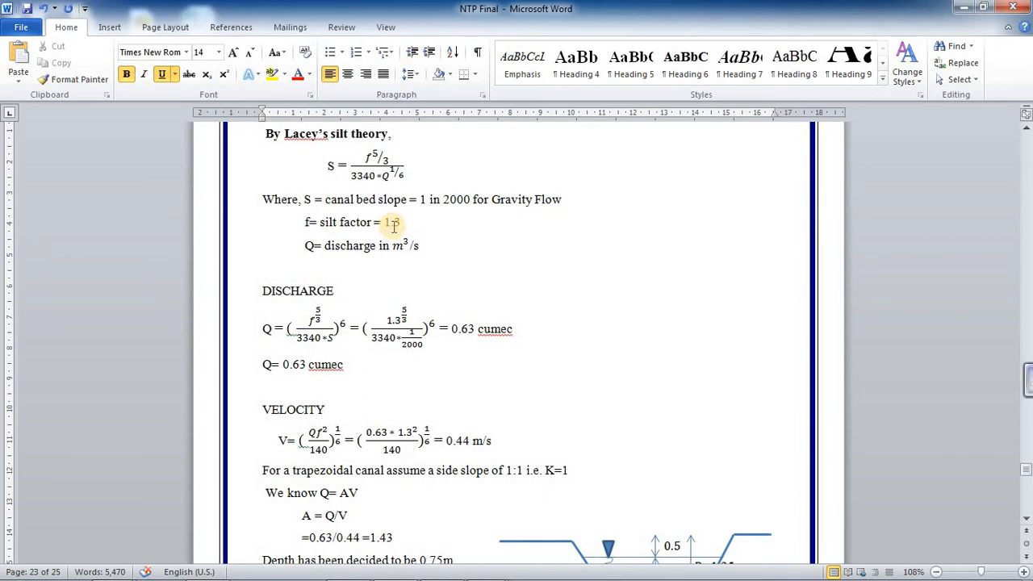
pyautogui.scroll(-3)
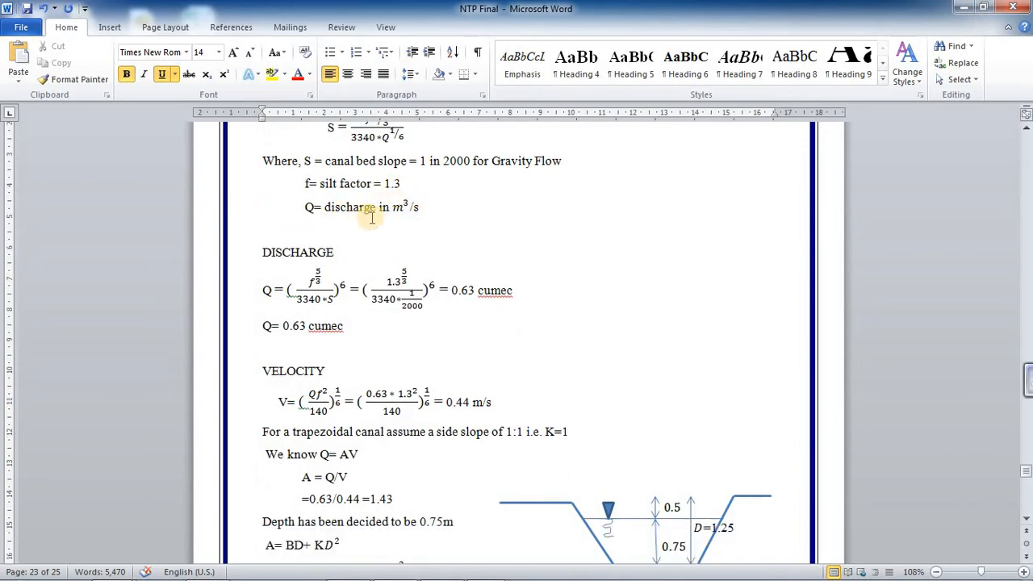
pyautogui.moveTo(441, 220)
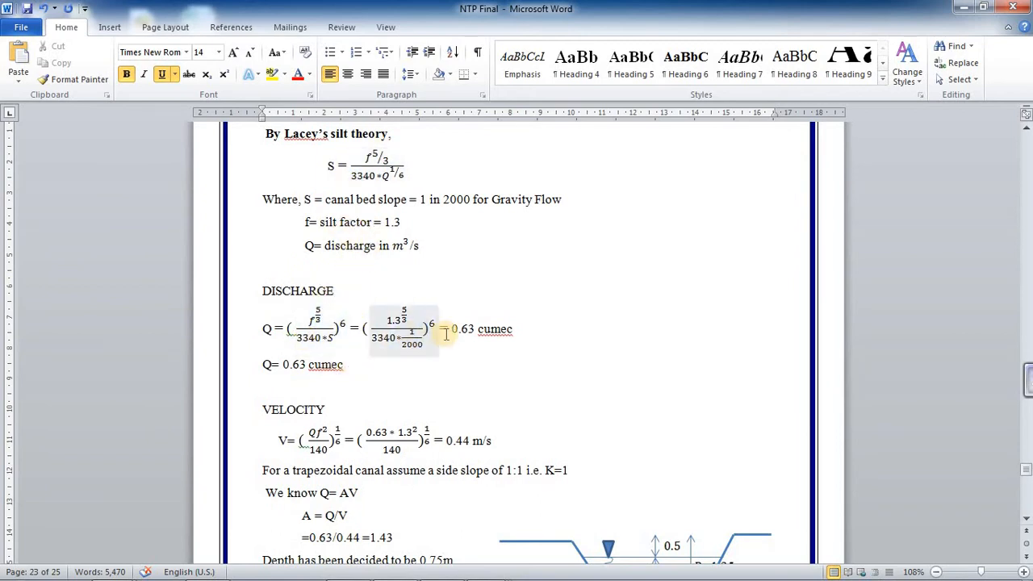
pyautogui.scroll(-3)
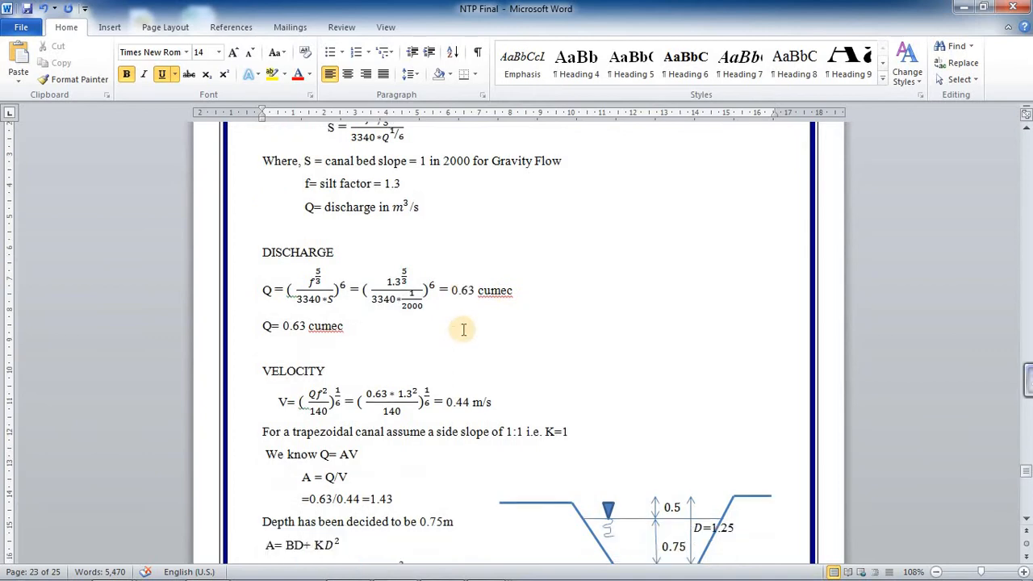
pyautogui.moveTo(524, 293)
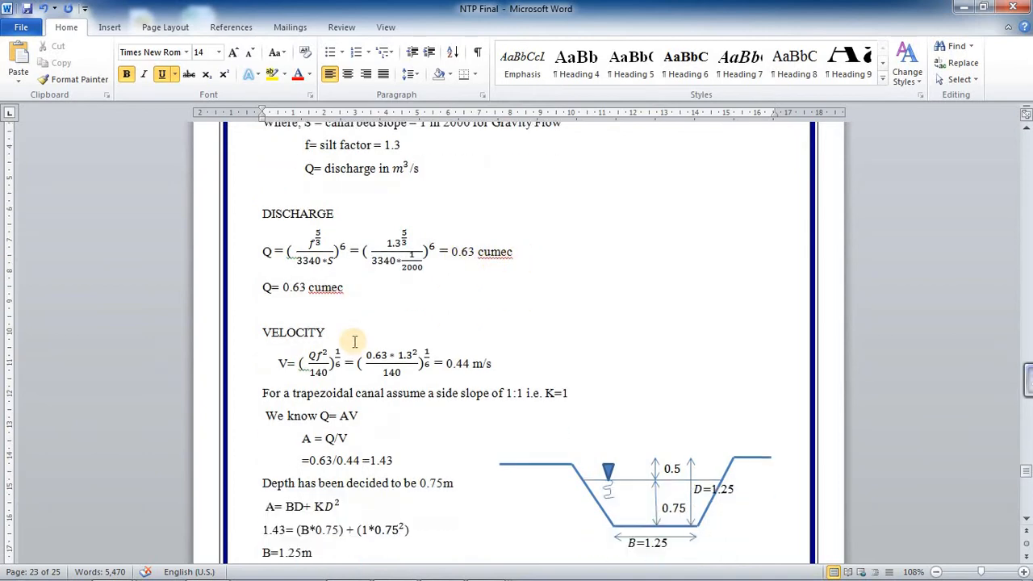
pyautogui.scroll(-3)
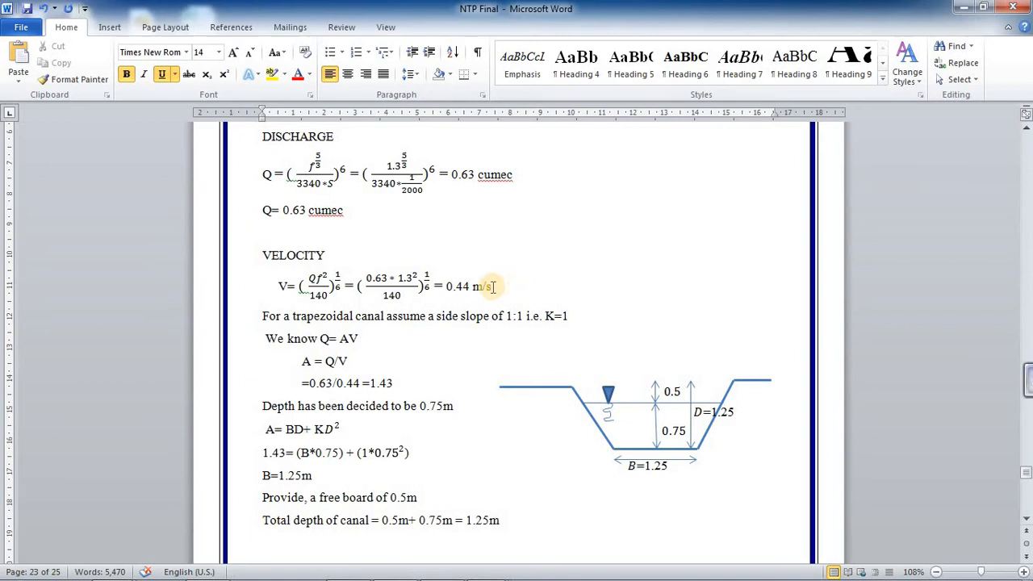
pyautogui.scroll(-3)
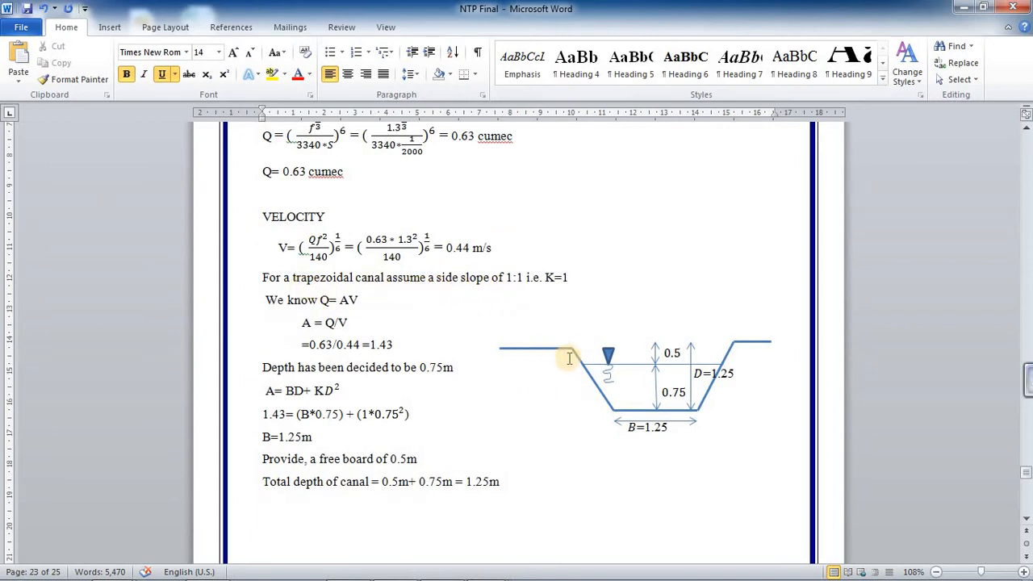
pyautogui.moveTo(723, 371)
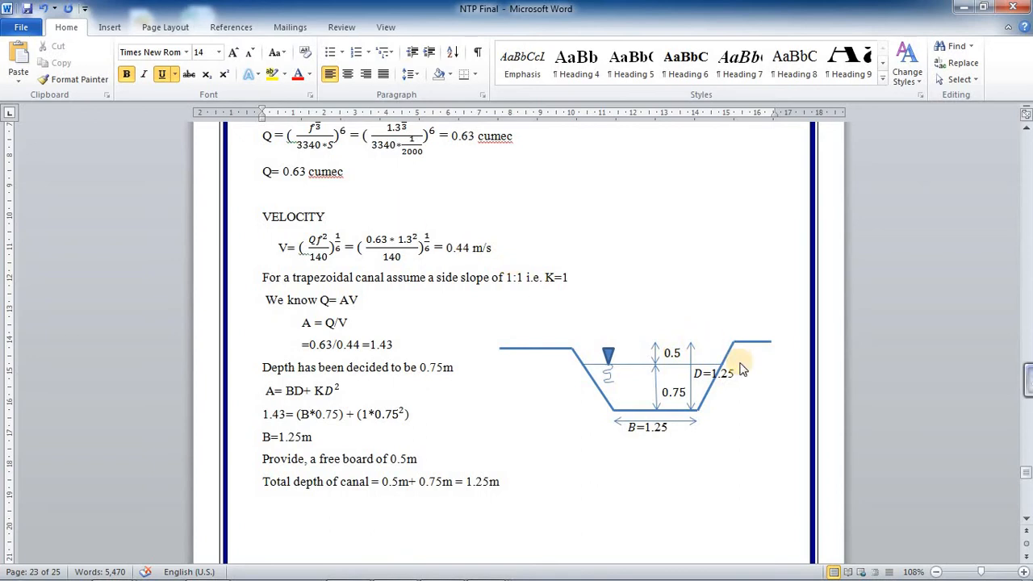
pyautogui.moveTo(565, 320)
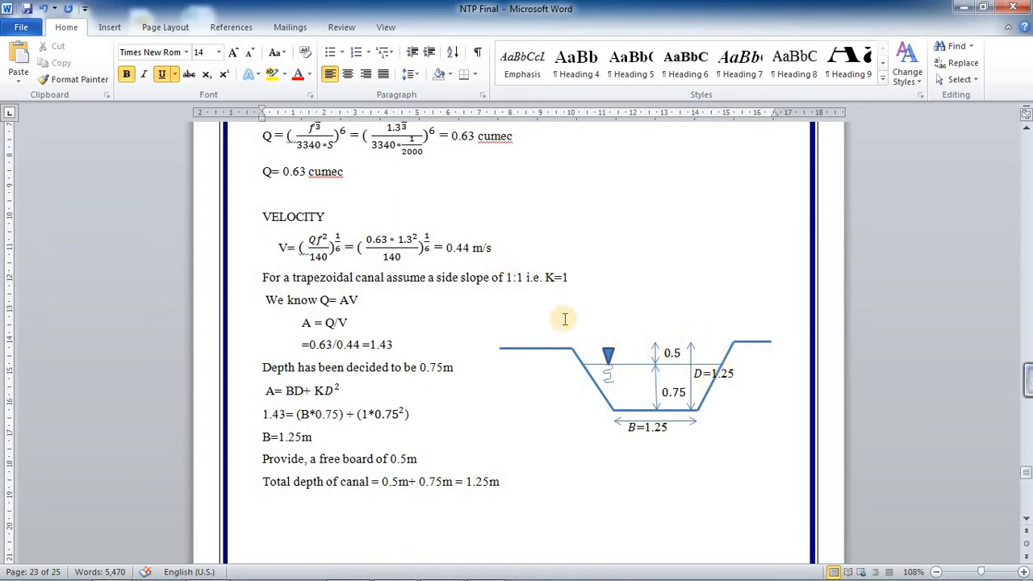
pyautogui.moveTo(365, 319)
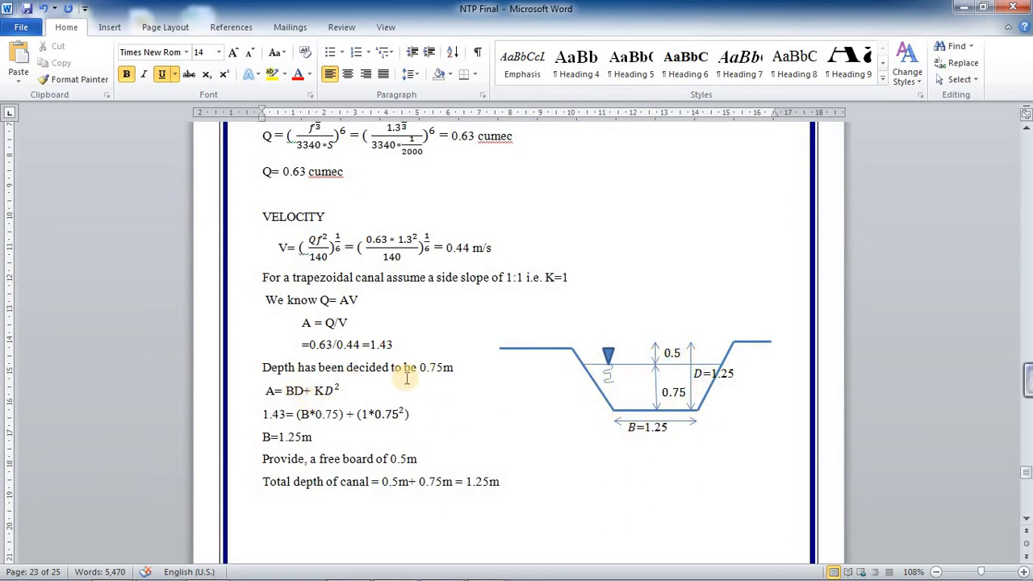
pyautogui.moveTo(497, 397)
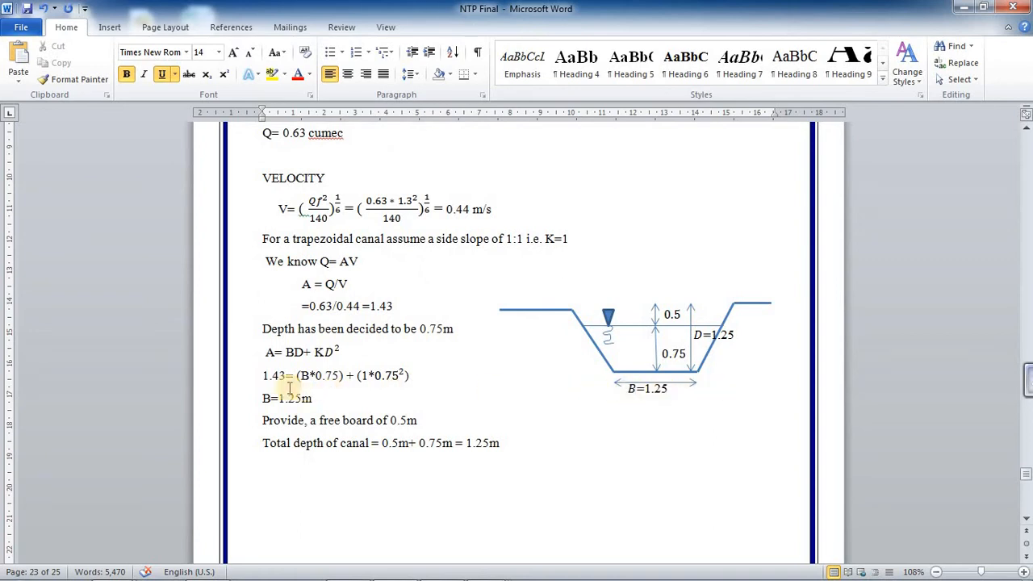
pyautogui.moveTo(294, 364)
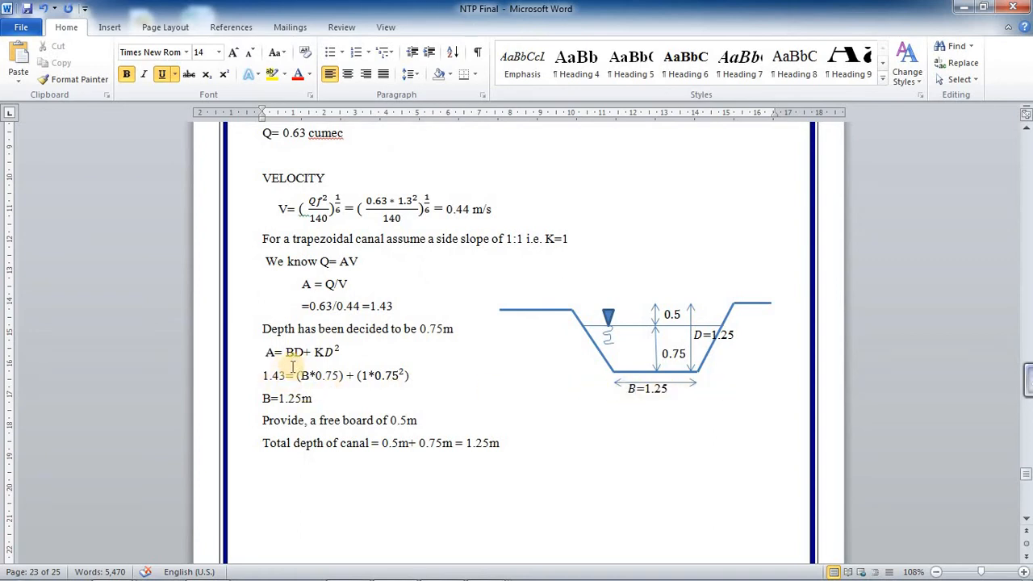
pyautogui.moveTo(342, 361)
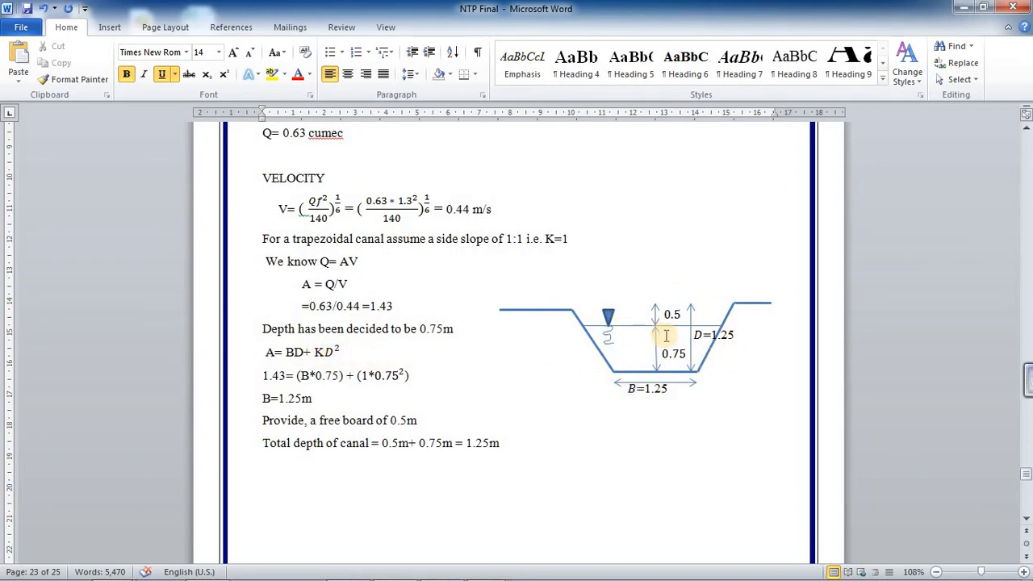
pyautogui.moveTo(333, 362)
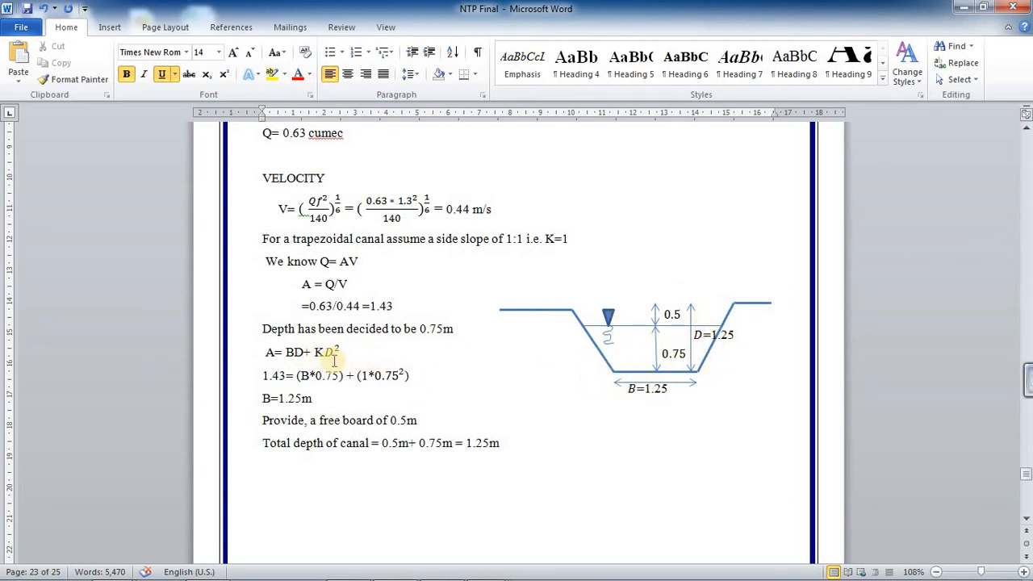
pyautogui.scroll(-3)
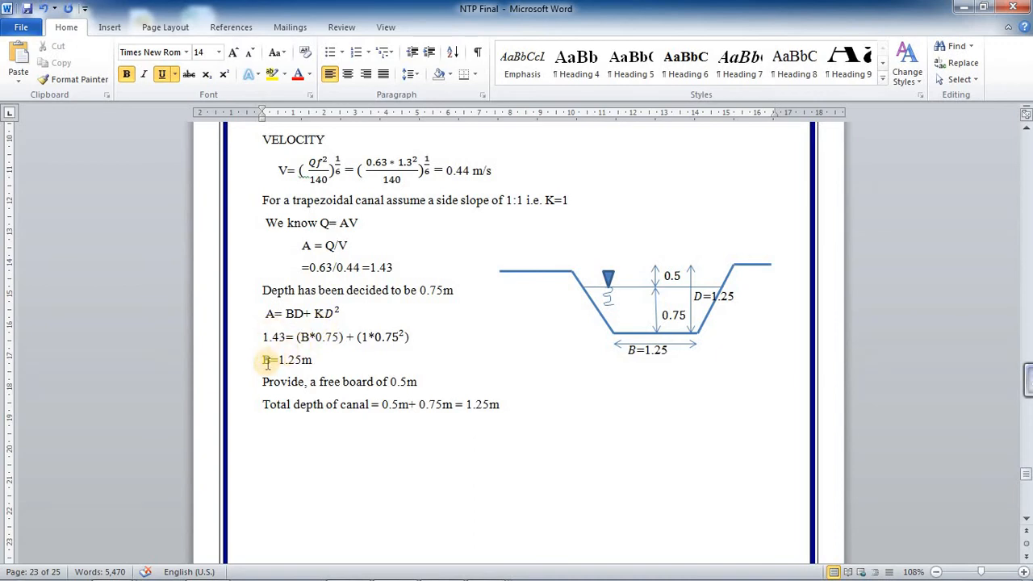
pyautogui.moveTo(332, 365)
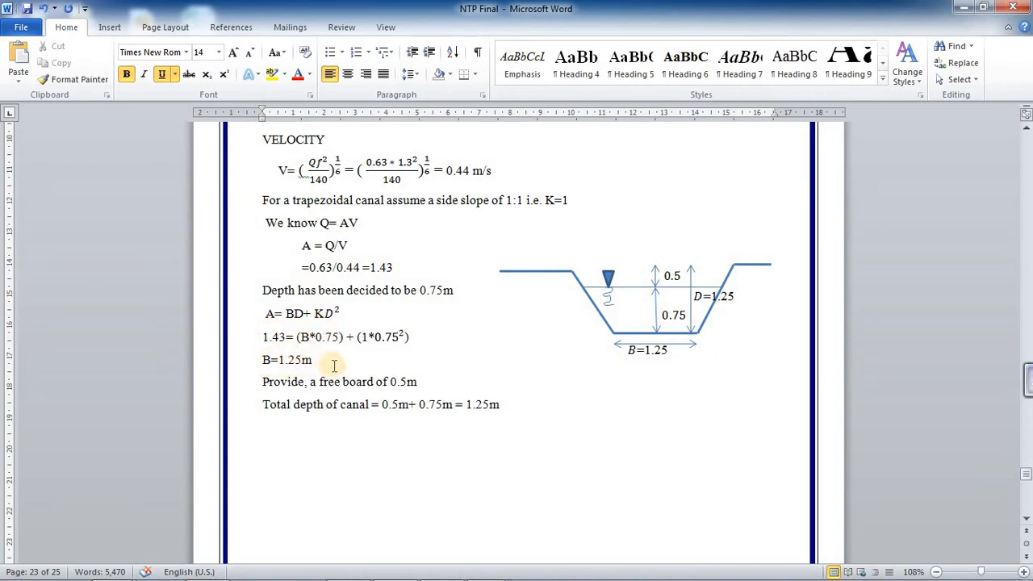
pyautogui.moveTo(685, 349)
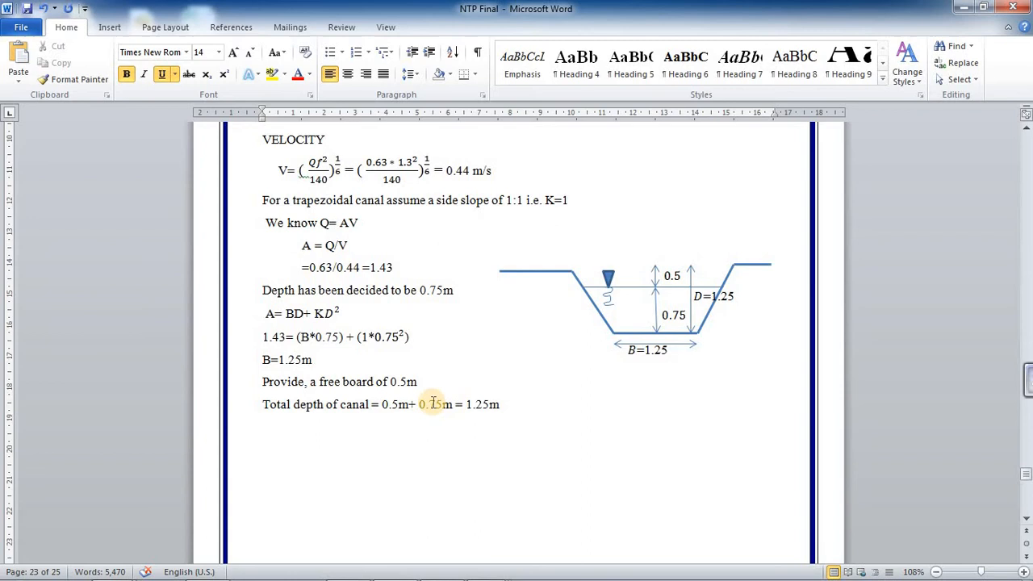
pyautogui.scroll(-3)
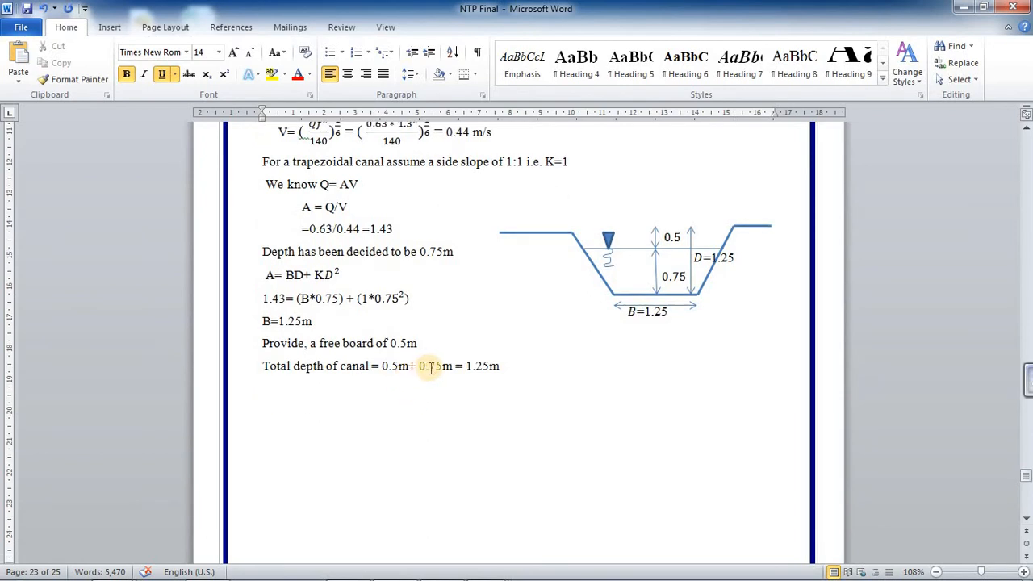
pyautogui.scroll(-3)
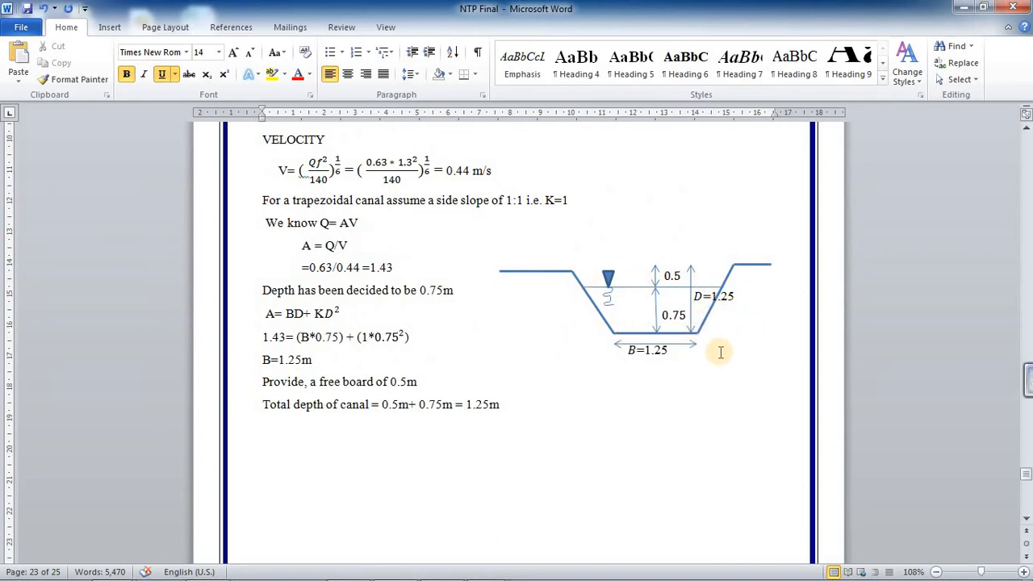
# Switch to the AutoCAD drawing and move to the partial cutting and filling cross-section.
pyautogui.press('alt+tab')
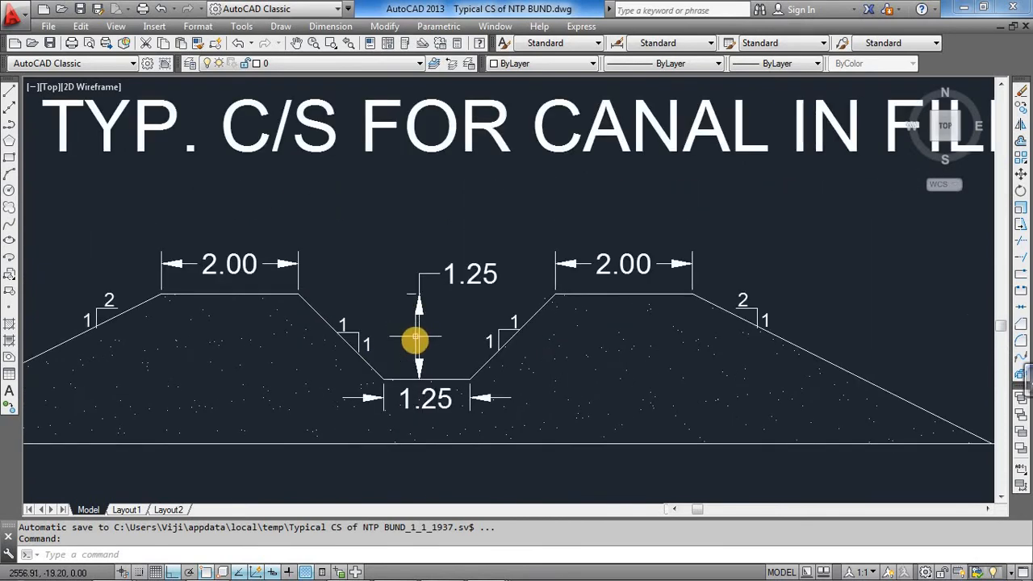
pyautogui.moveTo(360, 346)
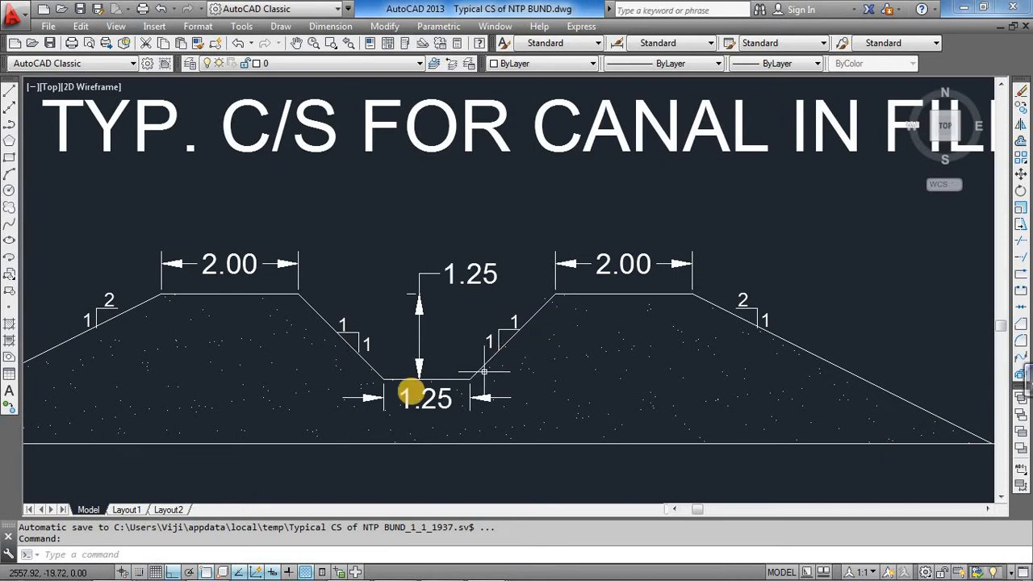
pyautogui.moveTo(491, 289)
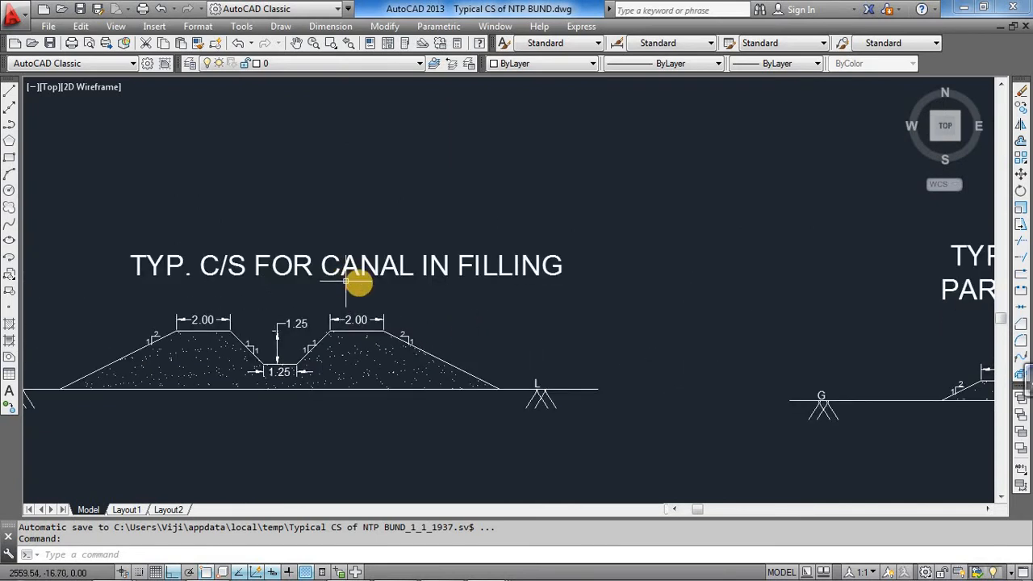
pyautogui.moveTo(416, 364)
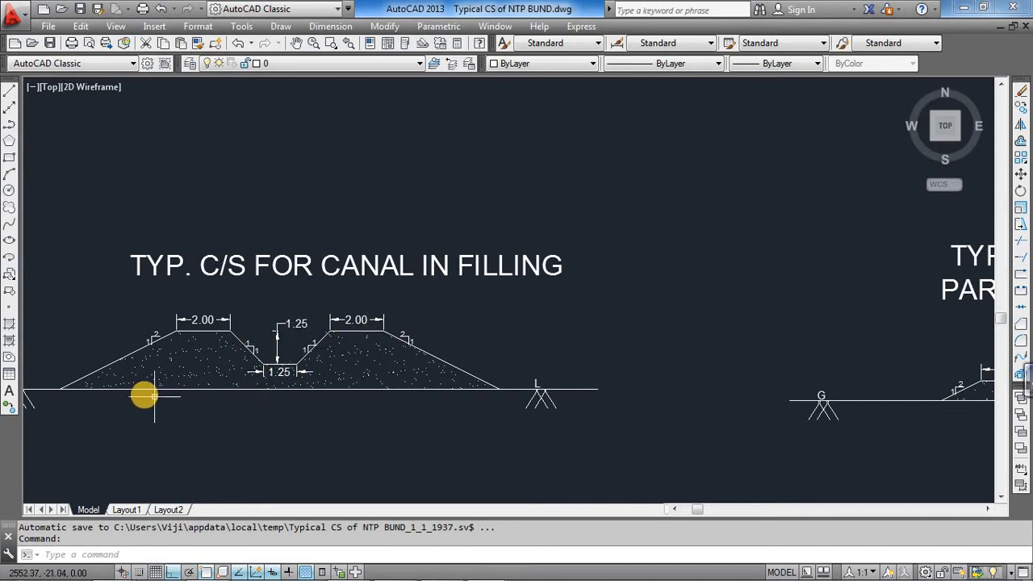
pyautogui.moveTo(271, 395)
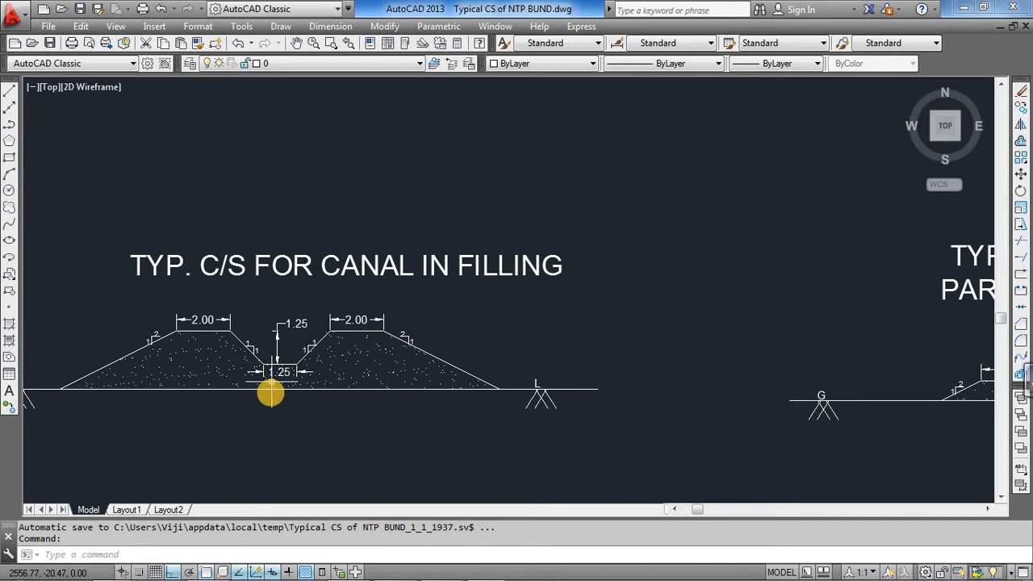
pyautogui.scroll(-3)
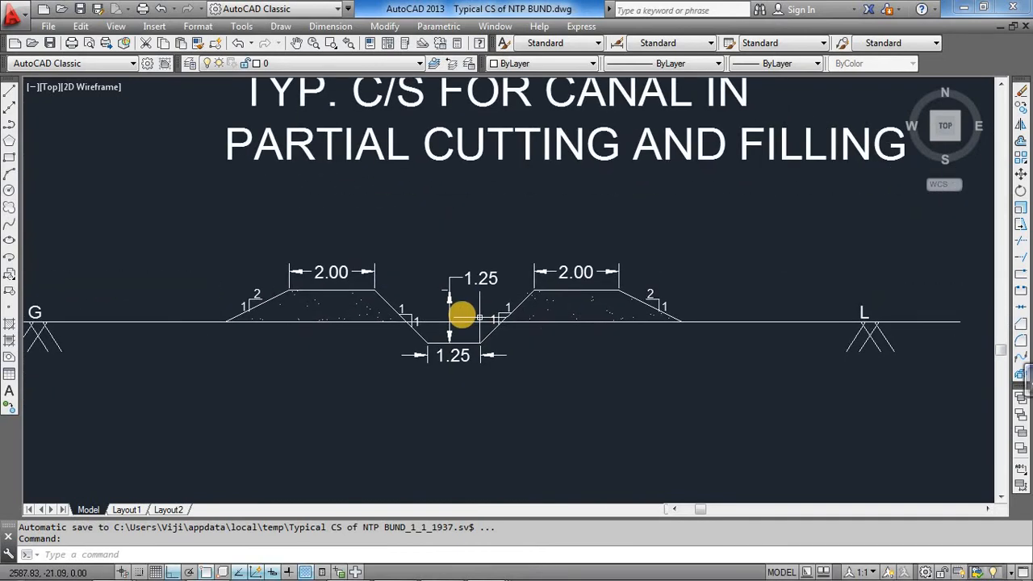
pyautogui.scroll(-3)
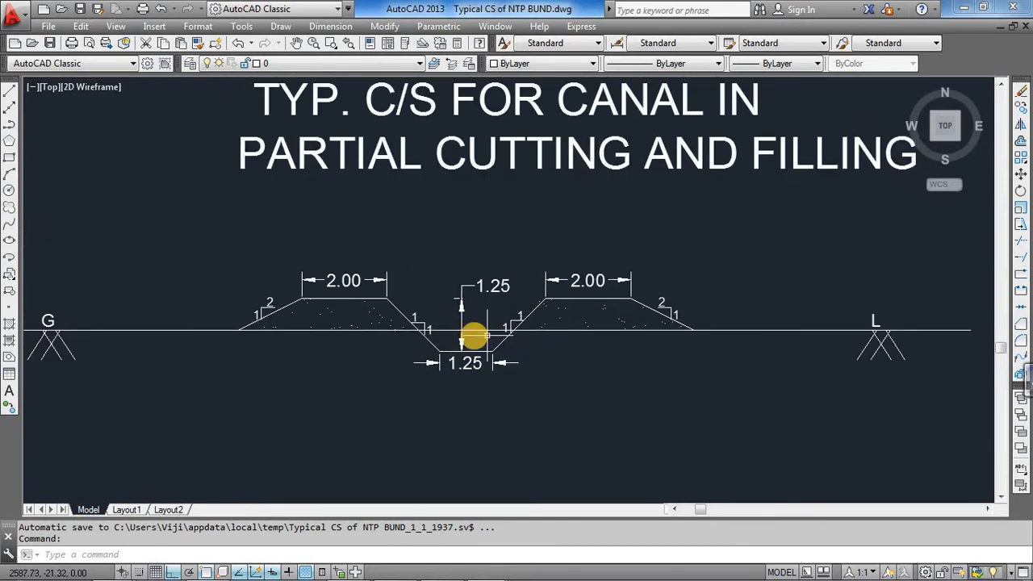
pyautogui.moveTo(455, 339)
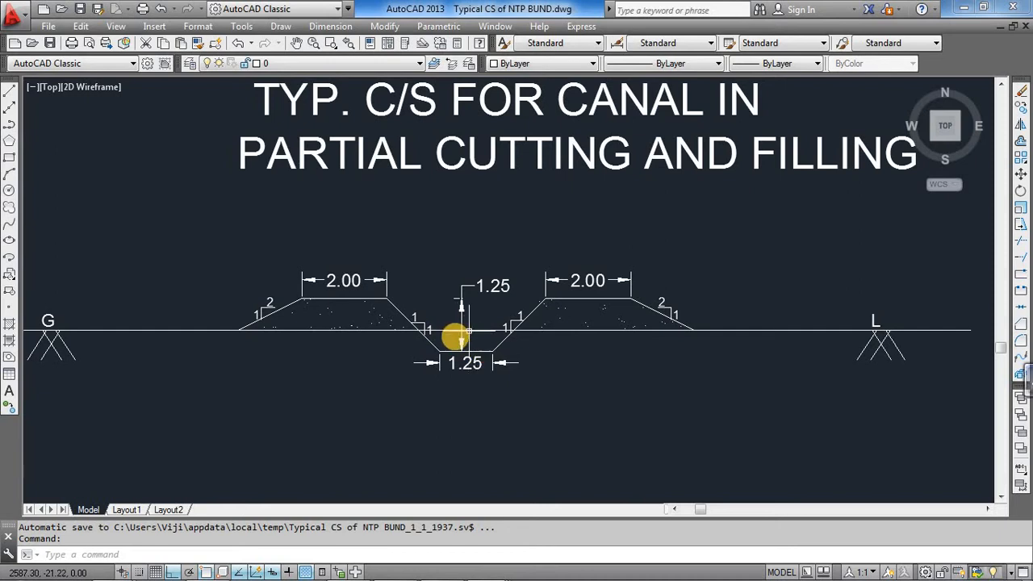
pyautogui.scroll(-3)
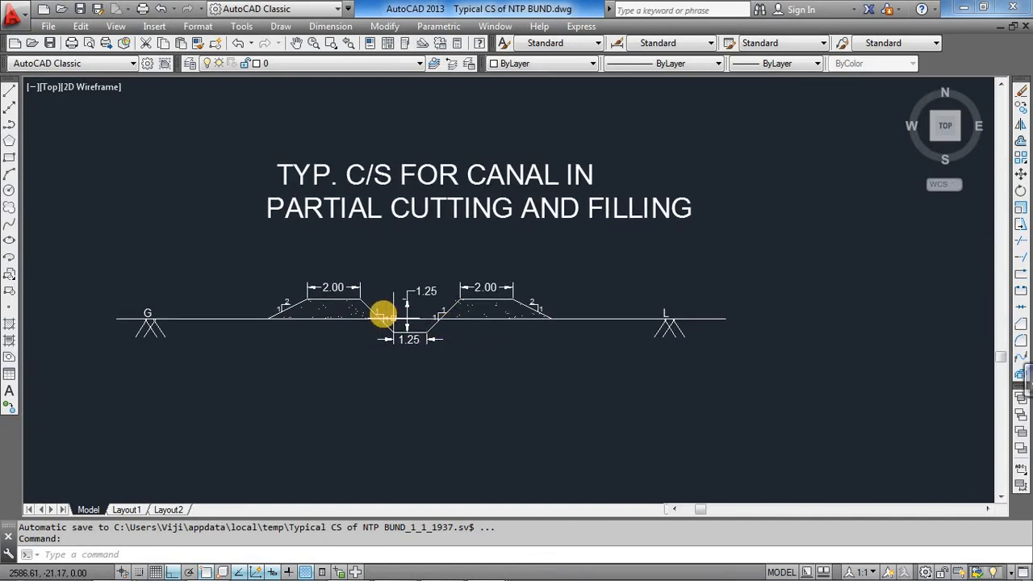
pyautogui.moveTo(439, 315)
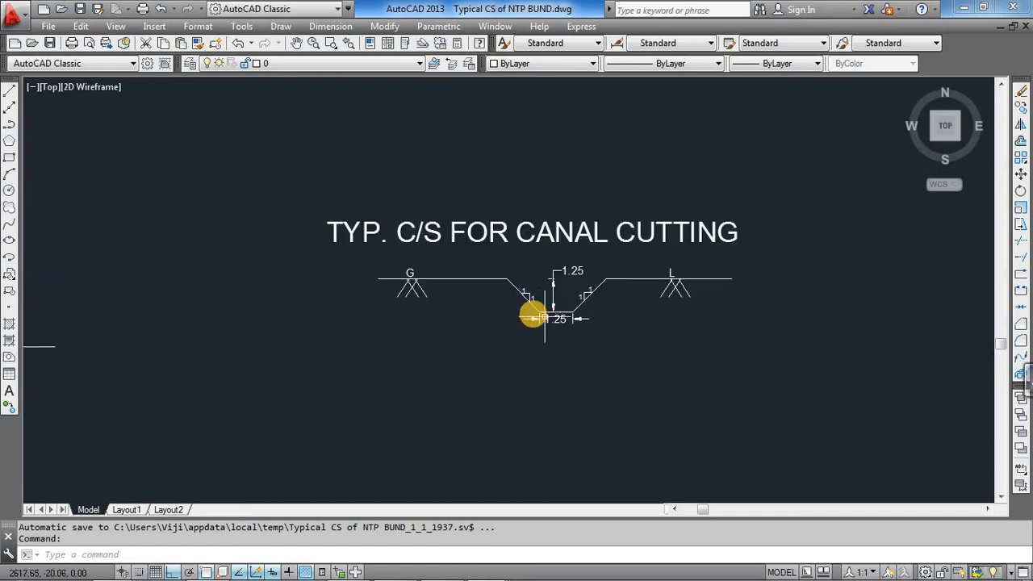
pyautogui.moveTo(605, 284)
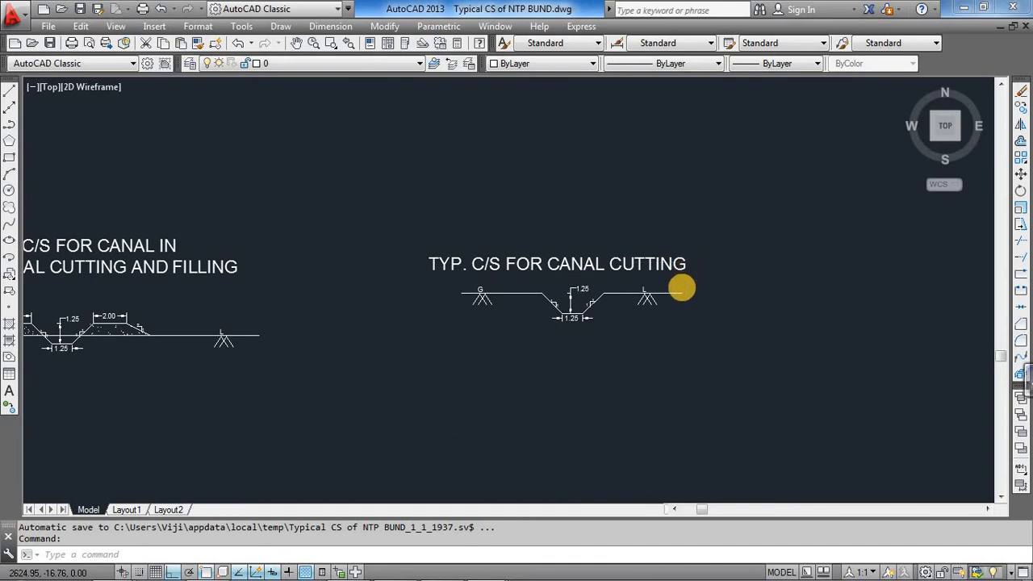
# Pan across the drawing to the TYP. C/S FOR CANAL CUTTING section.
pyautogui.moveTo(681, 287); pyautogui.dragTo(445, 274)
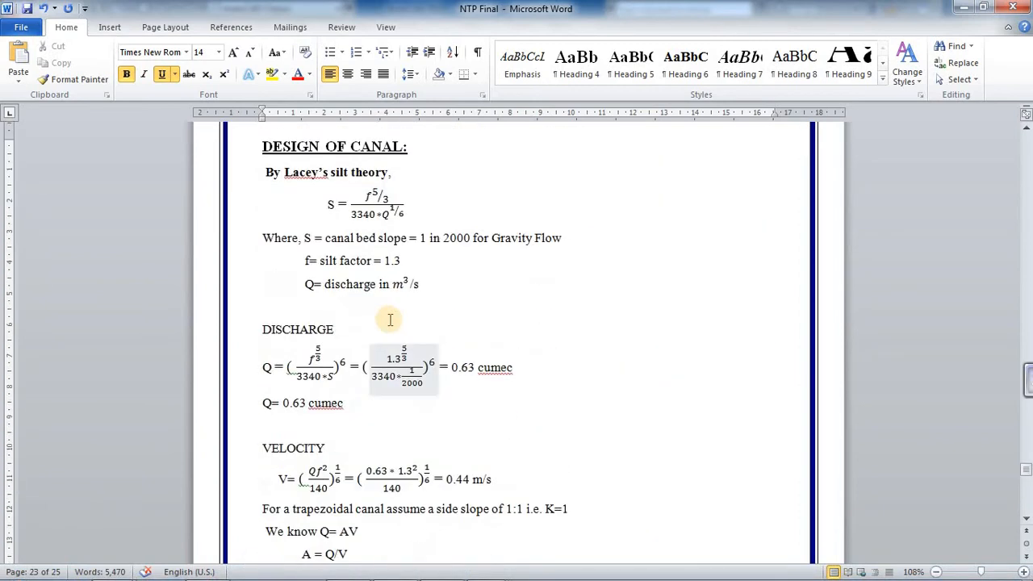
# Scroll the report to the DESIGN OF CANAL discharge and velocity calculations.
pyautogui.scroll(-3)
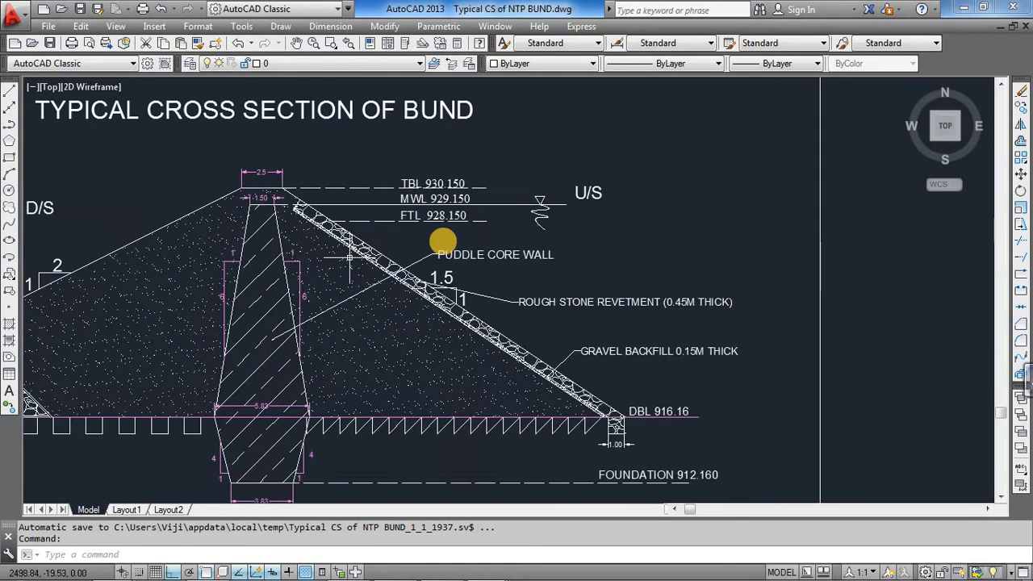
# Zoom out until the bund section and all three canal cross-sections are visible together.
pyautogui.scroll(-3)
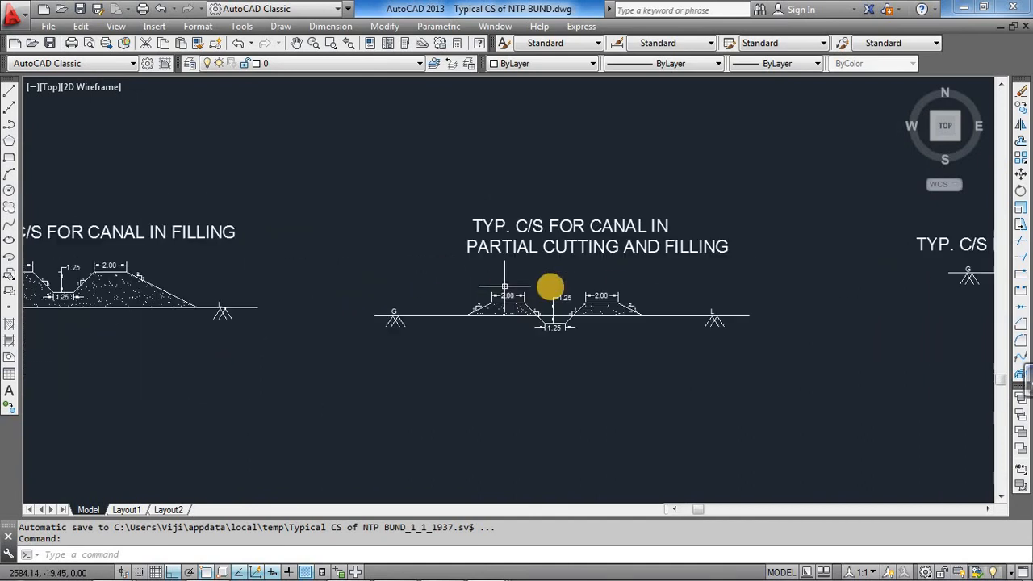
pyautogui.scroll(-3)
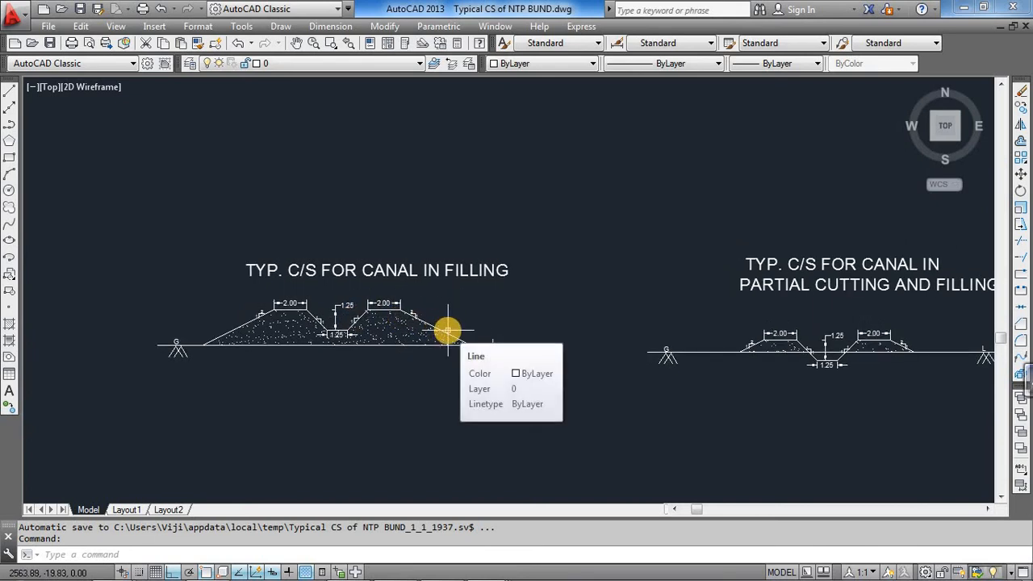
pyautogui.moveTo(432, 333)
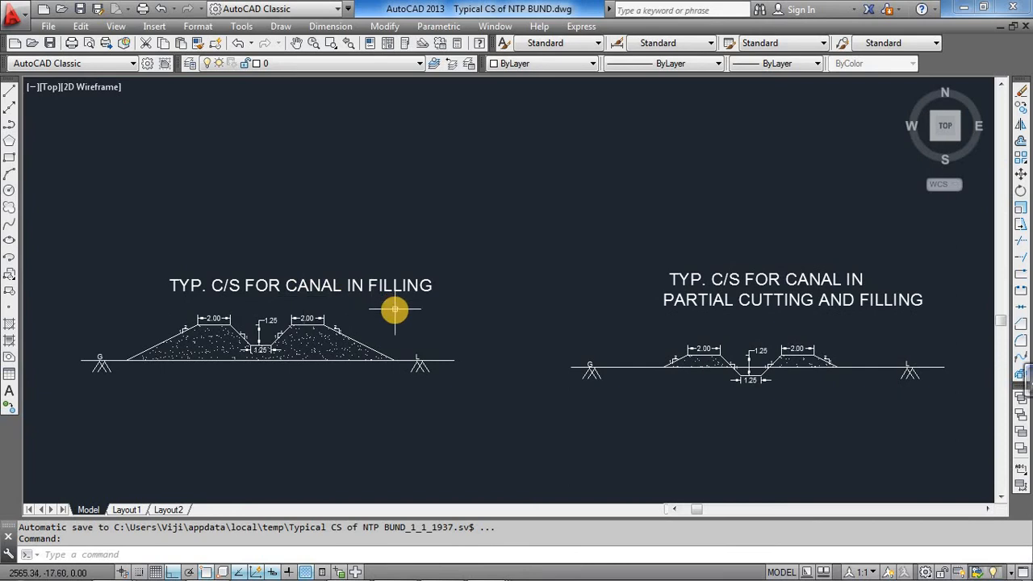
pyautogui.scroll(-3)
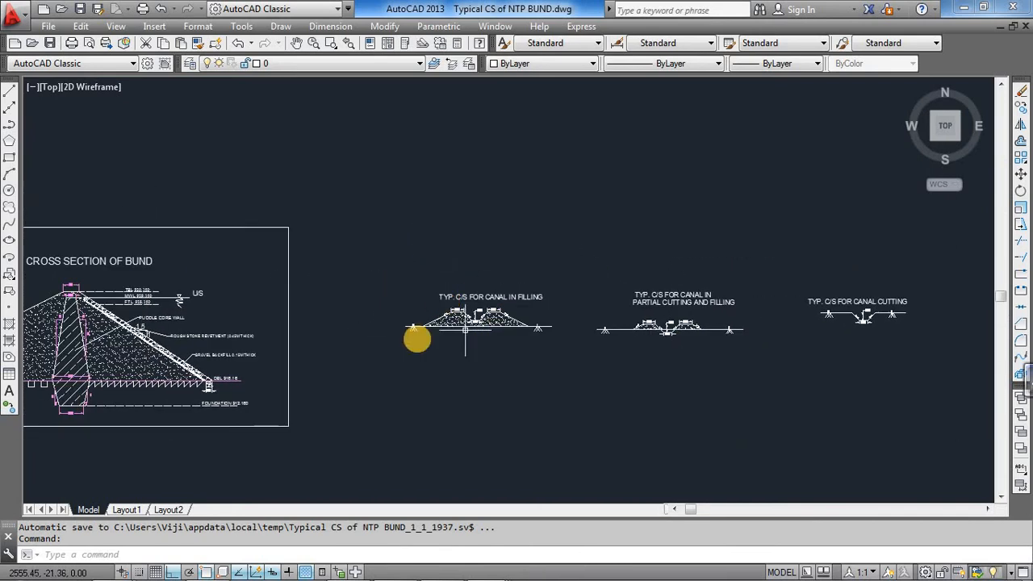
# Return to the design report and scroll to the bund earthwork estimation table.
pyautogui.click(394, 565)
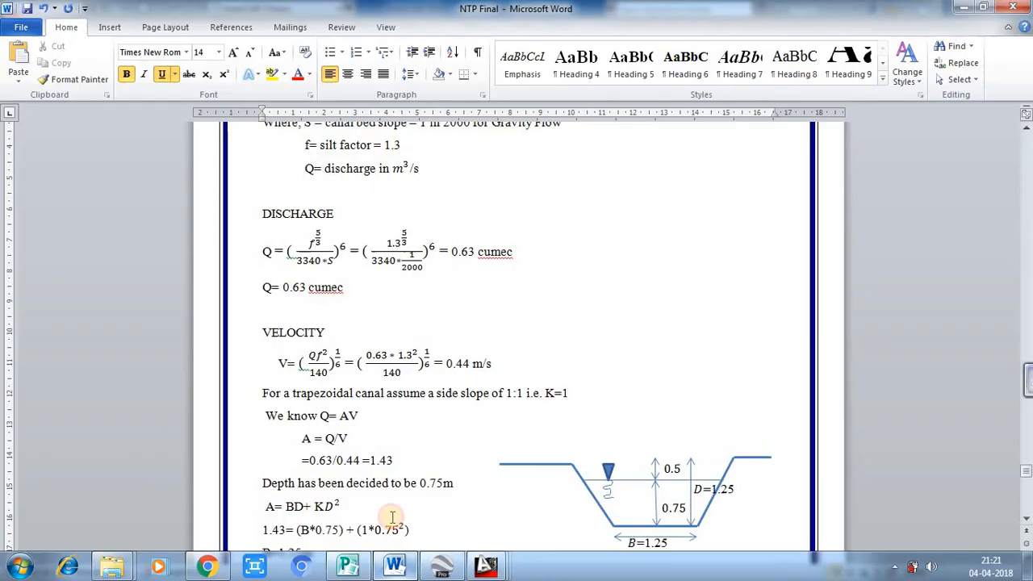
pyautogui.scroll(-3)
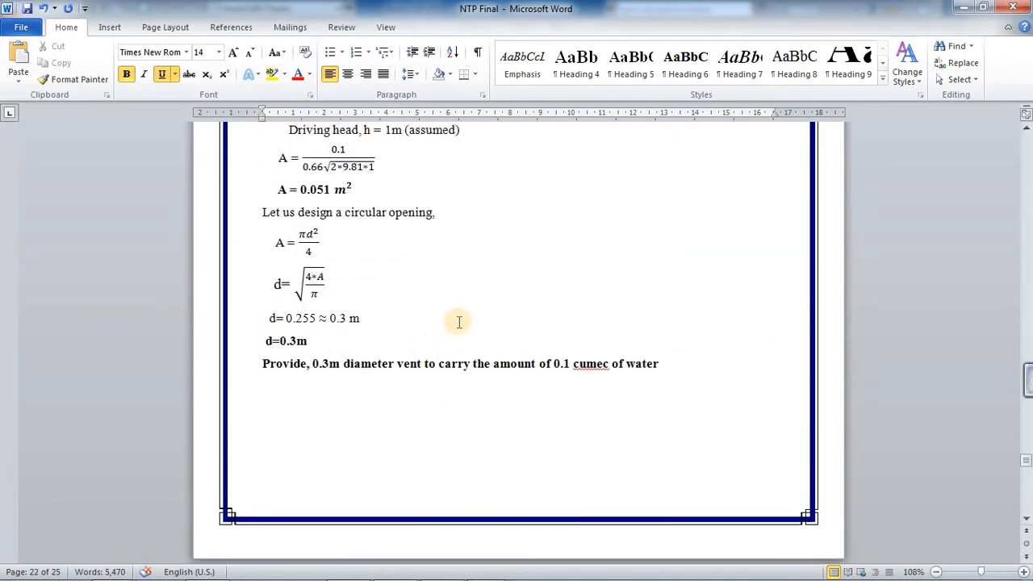
pyautogui.scroll(-3)
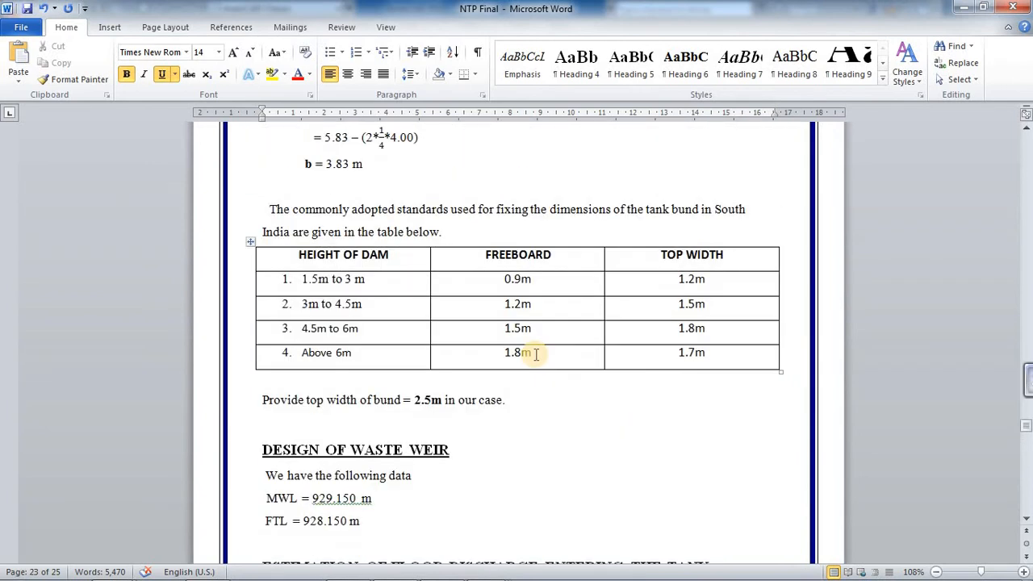
pyautogui.scroll(-3)
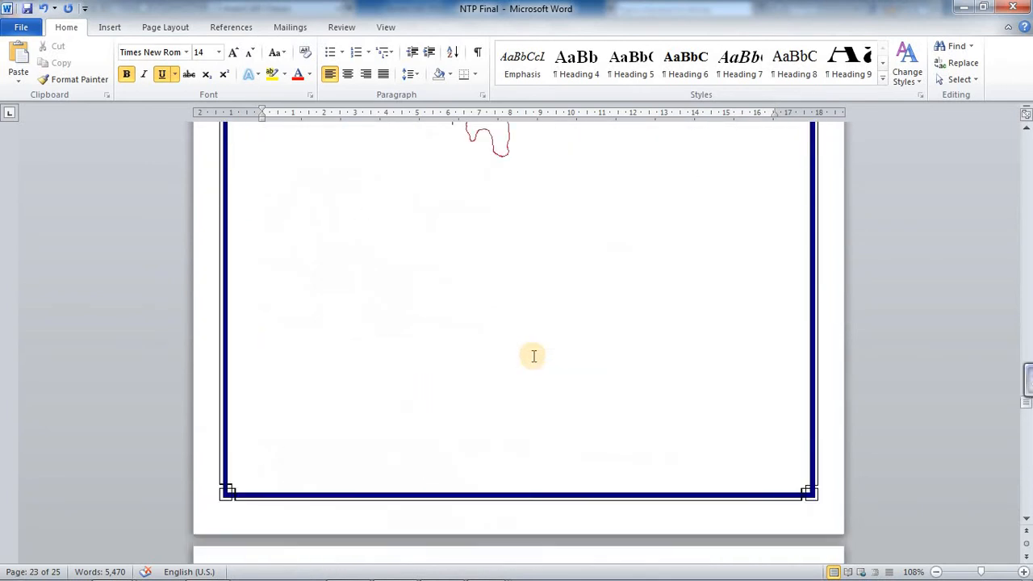
pyautogui.scroll(3)
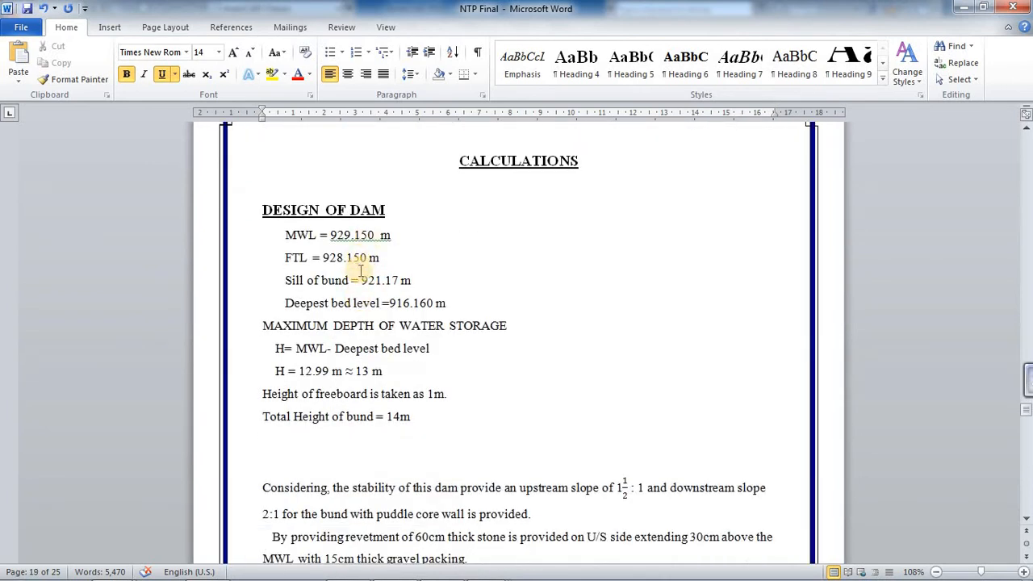
pyautogui.scroll(-3)
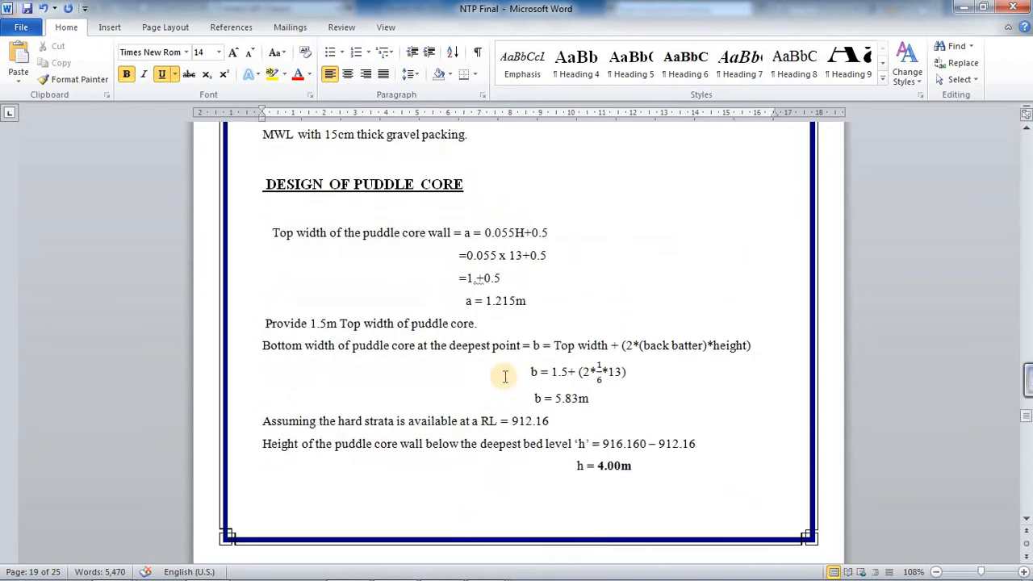
pyautogui.scroll(-3)
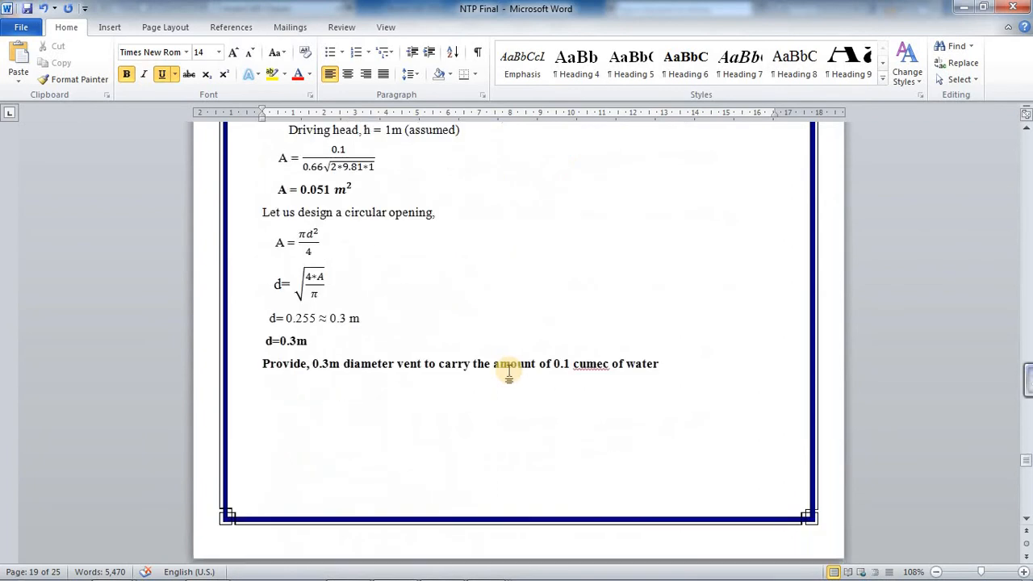
pyautogui.scroll(-3)
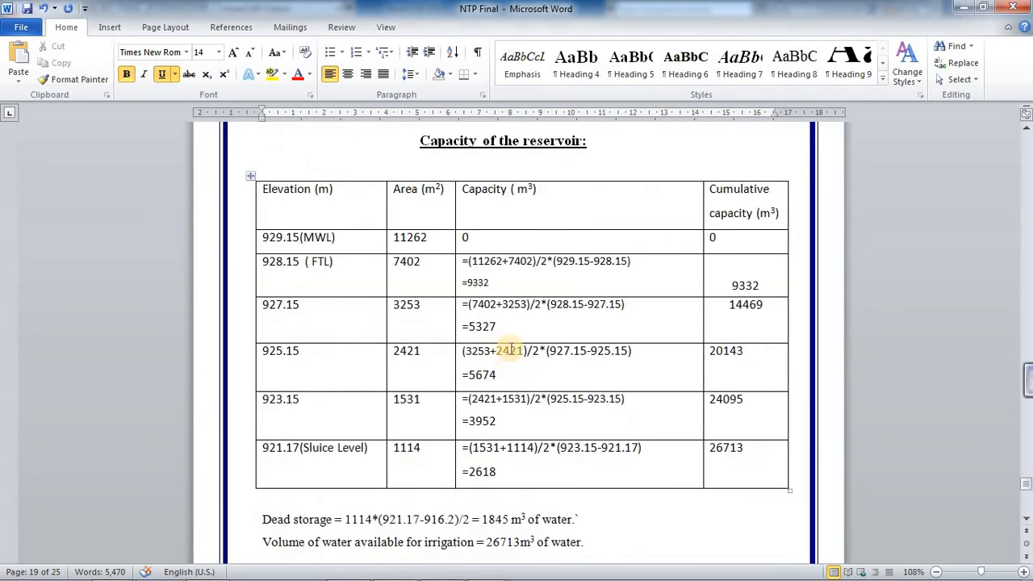
pyautogui.scroll(-3)
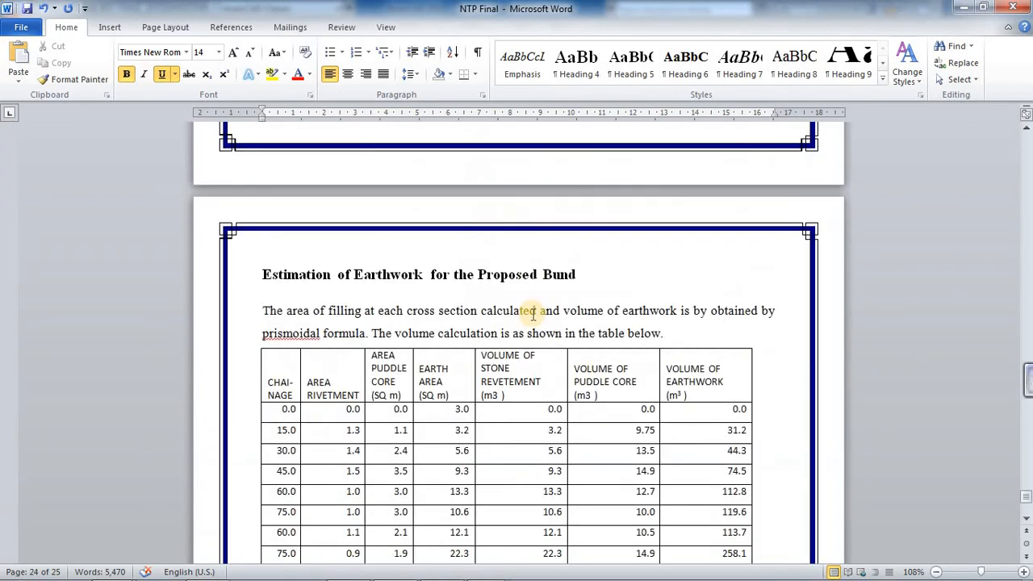
pyautogui.scroll(-3)
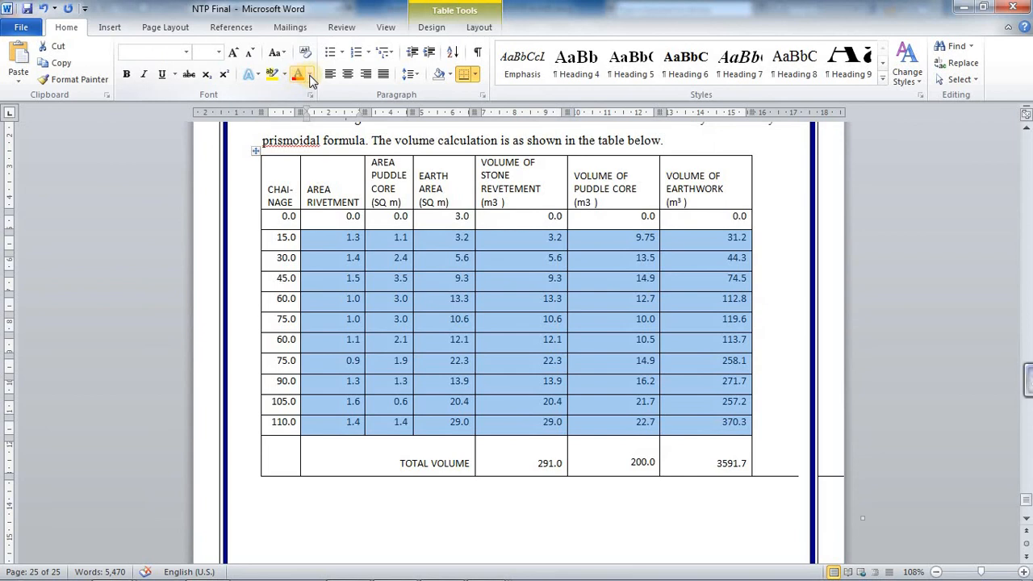
# Colour the earthwork table figures red via Font Color.
pyautogui.click(311, 74)
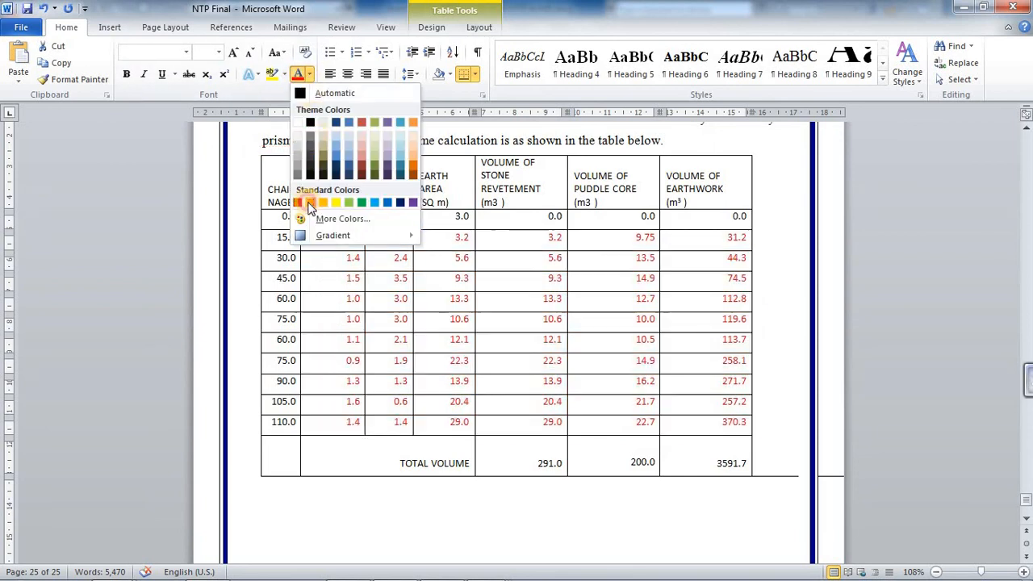